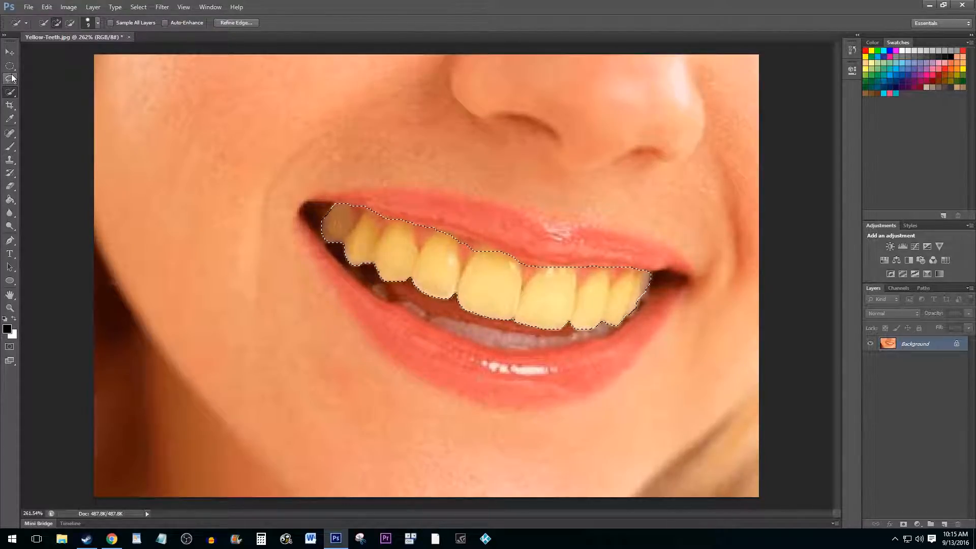
# - Switch to the Lasso tool to refine the freehand selection around the upper teeth
pyautogui.click(11, 80)
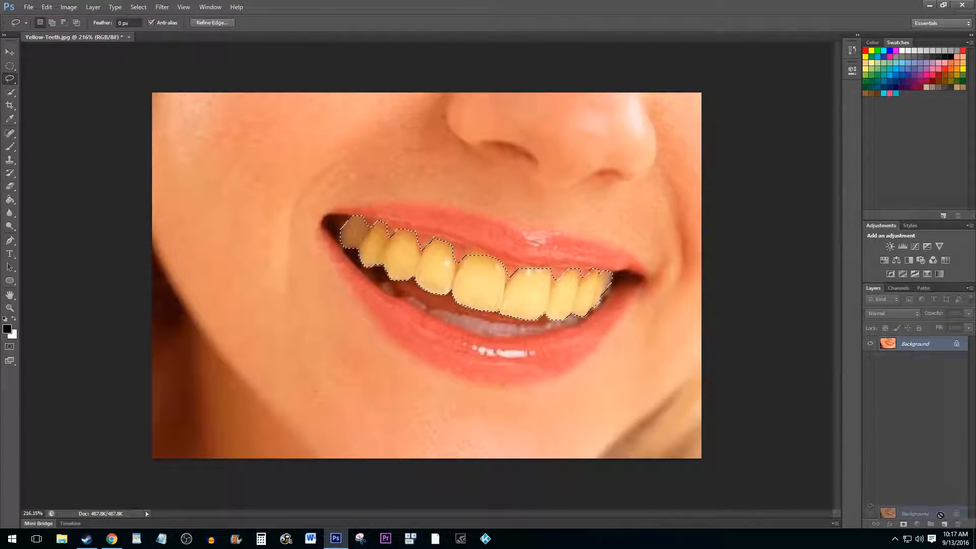
# - Duplicate the photo layer with Ctrl+J and mask the copy with the teeth selection
pyautogui.press('ctrl+j')
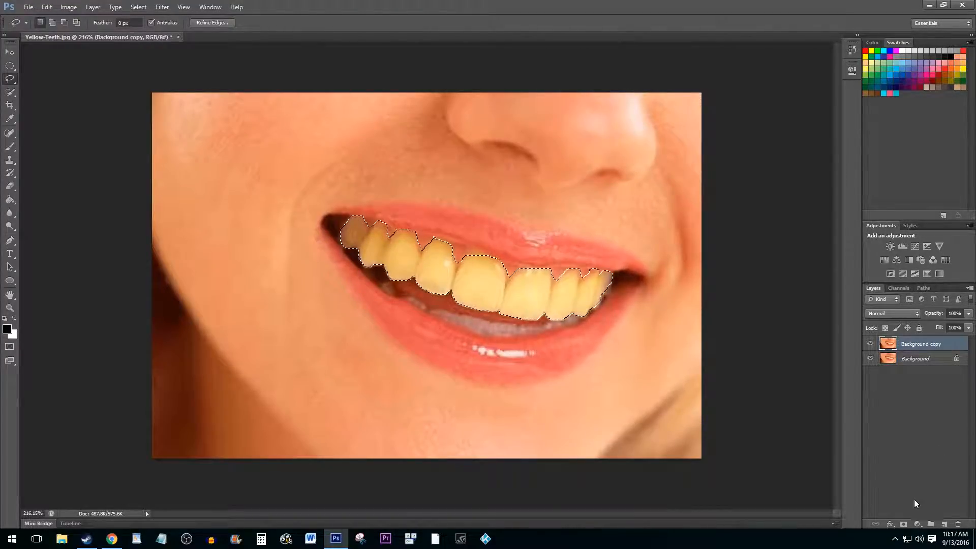
pyautogui.click(906, 523)
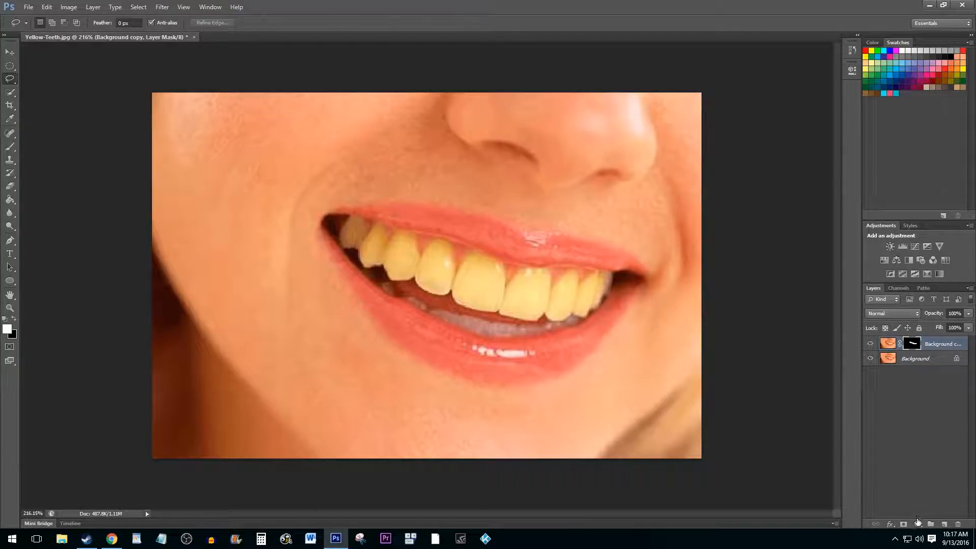
# - Add a Hue/Saturation adjustment layer above the teeth-masked copy
pyautogui.click(917, 523)
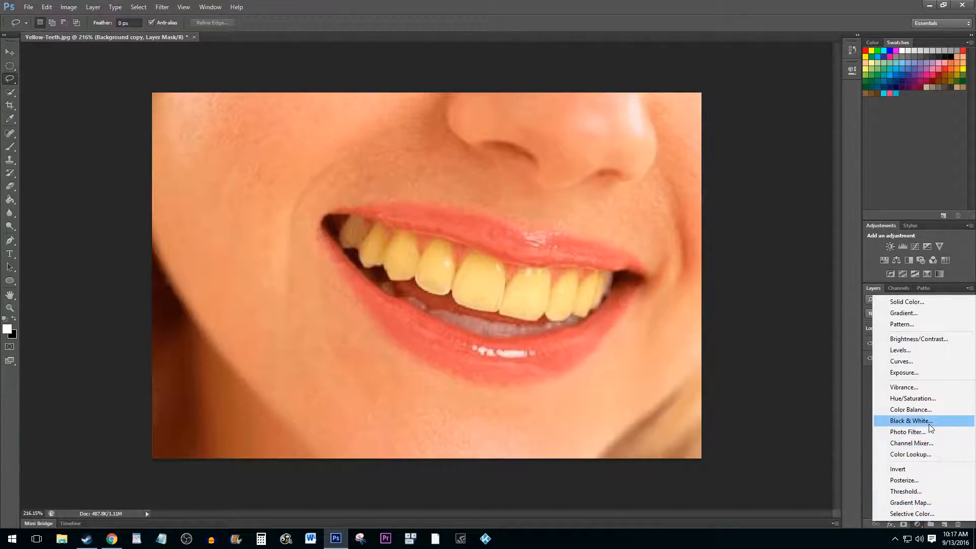
pyautogui.click(913, 398)
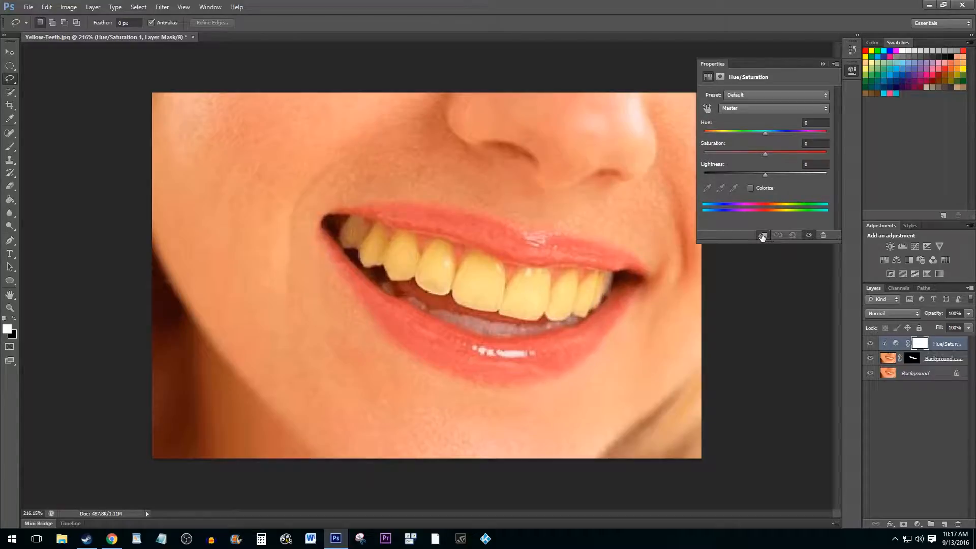
pyautogui.moveTo(762, 235)
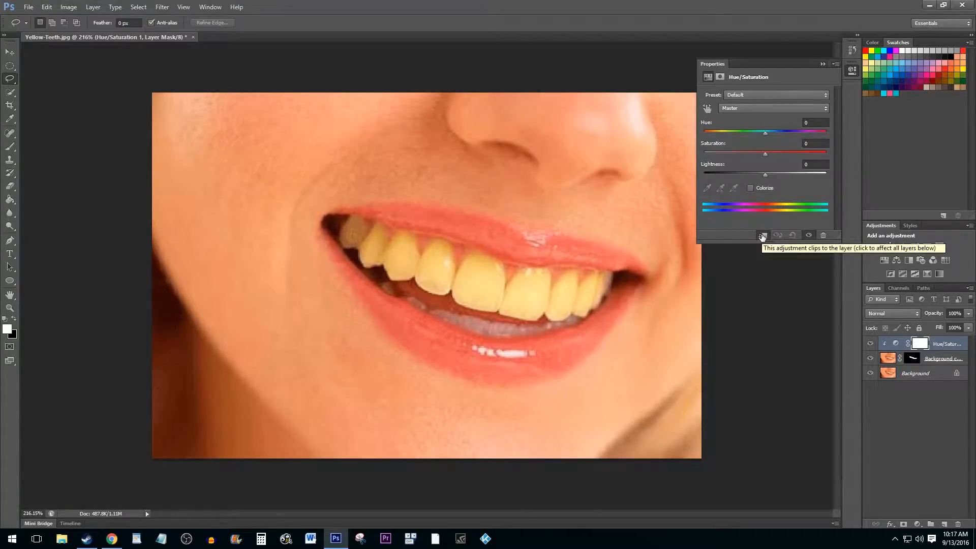